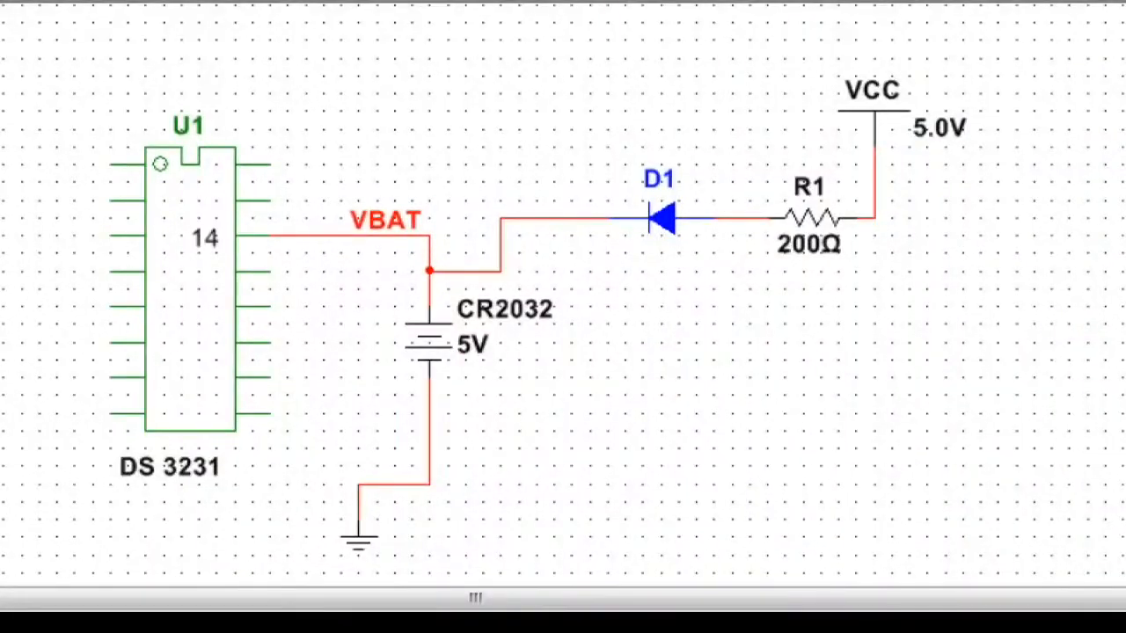
{"action": "mouse_move", "coordinate": [922, 86]}
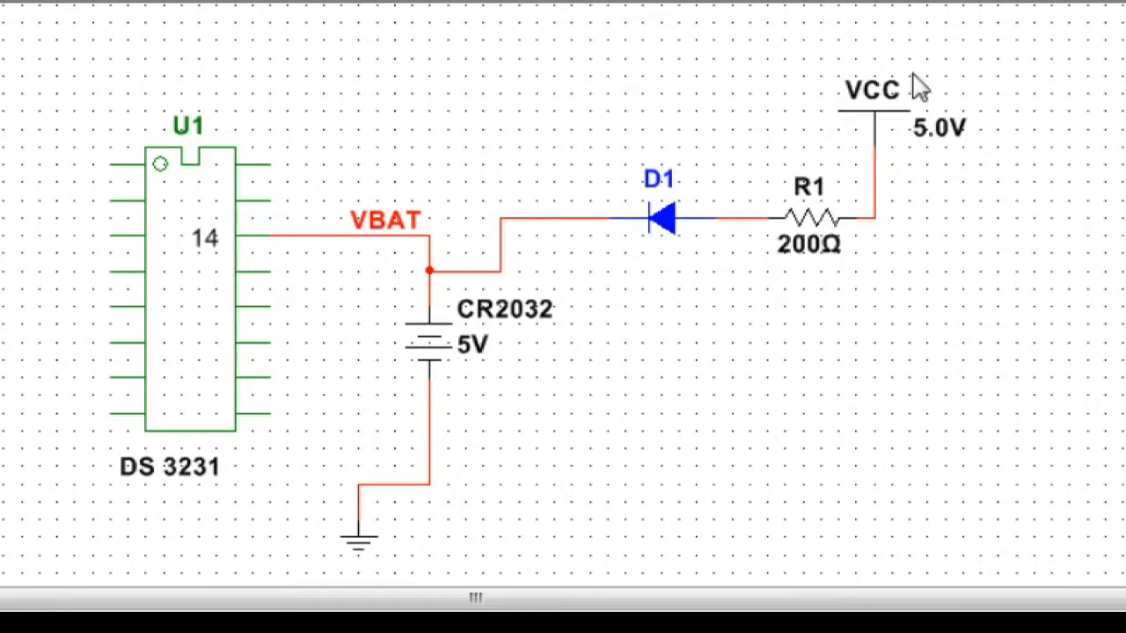
{"action": "mouse_move", "coordinate": [985, 120]}
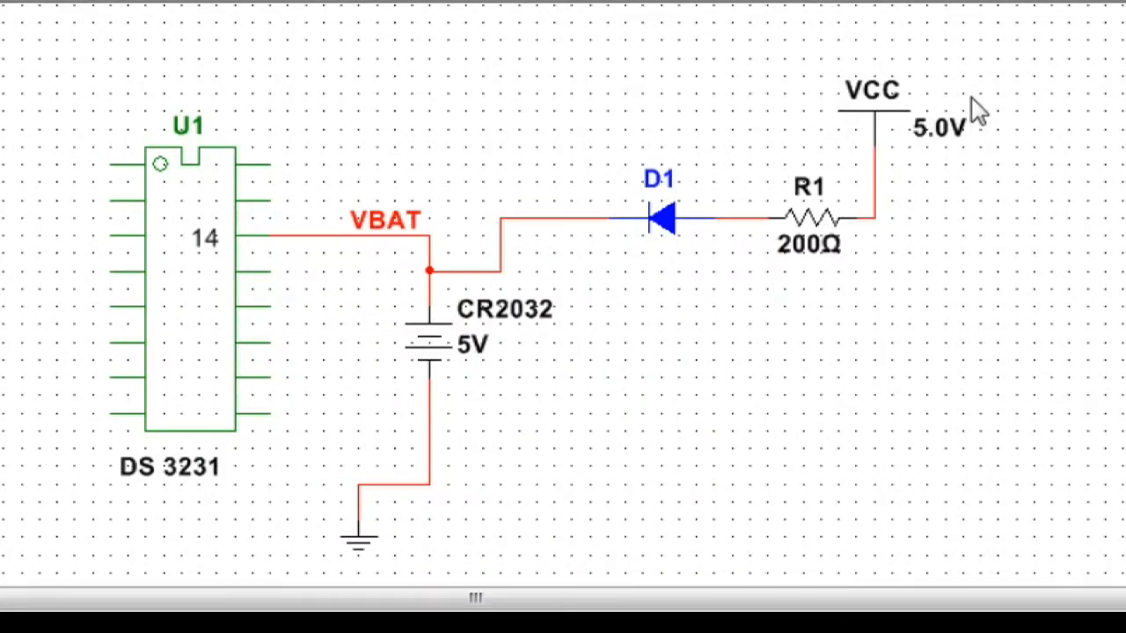
{"action": "mouse_move", "coordinate": [971, 63]}
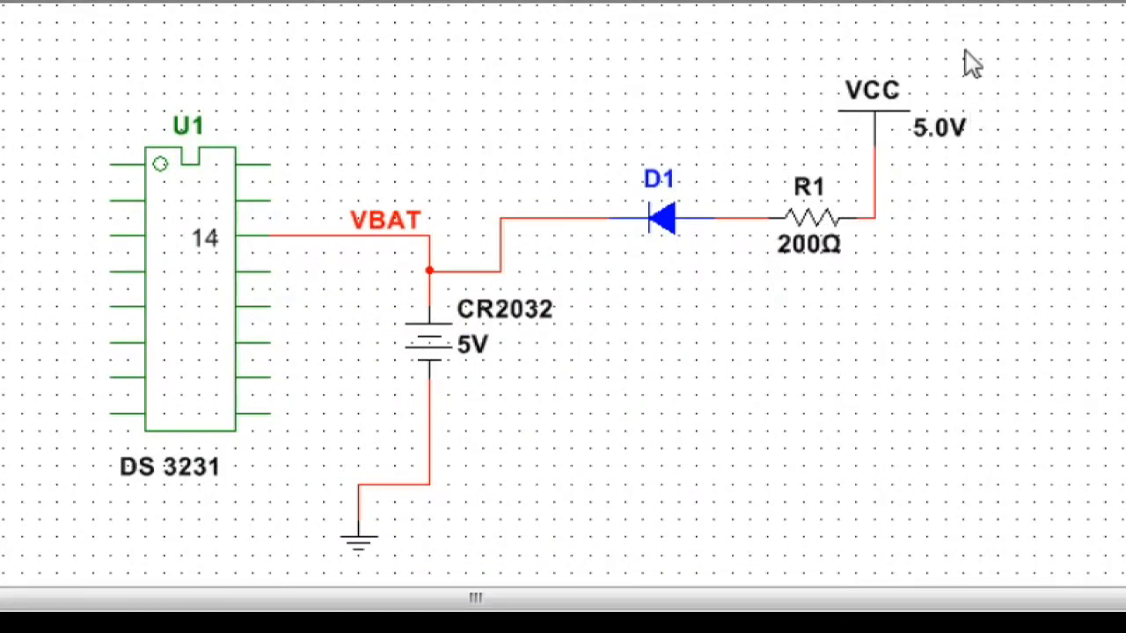
{"action": "mouse_move", "coordinate": [325, 261]}
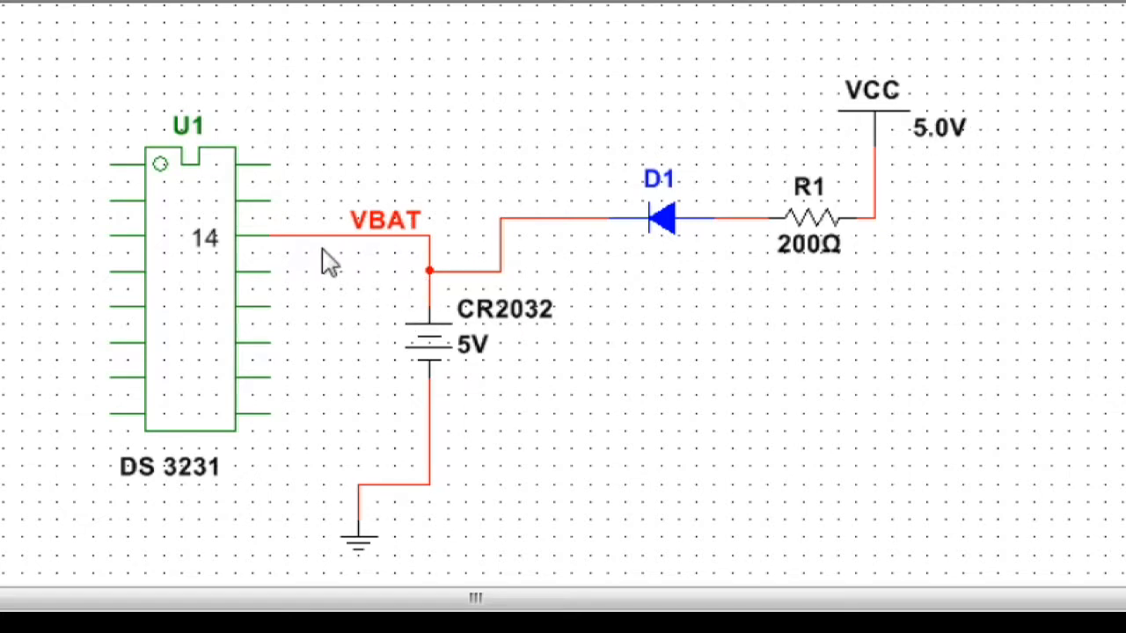
{"action": "mouse_move", "coordinate": [191, 167]}
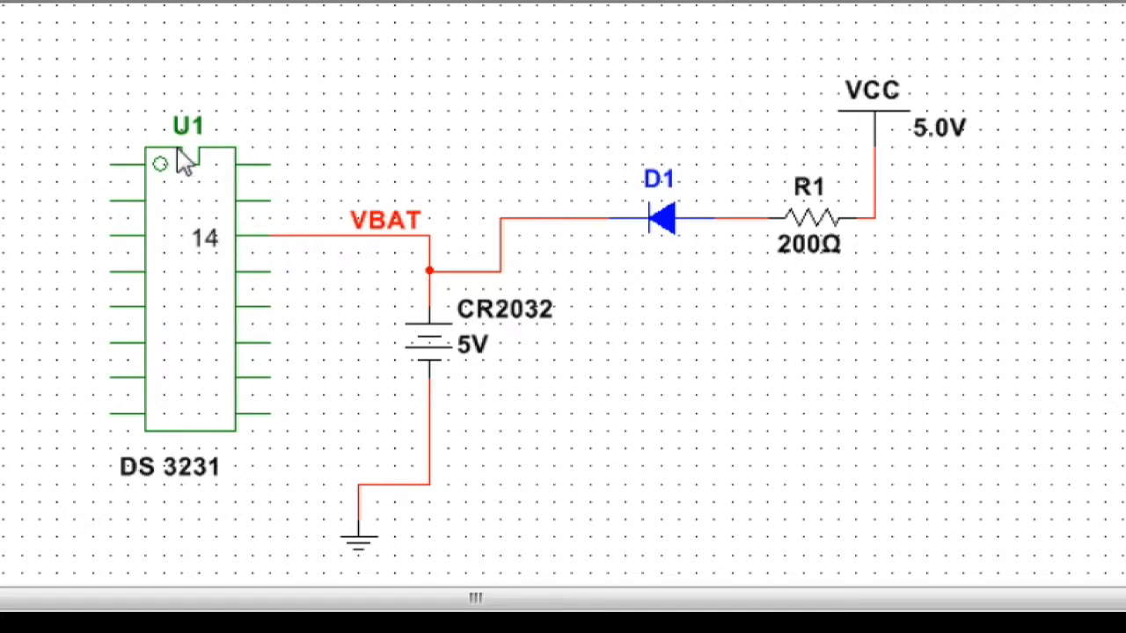
{"action": "mouse_move", "coordinate": [735, 283]}
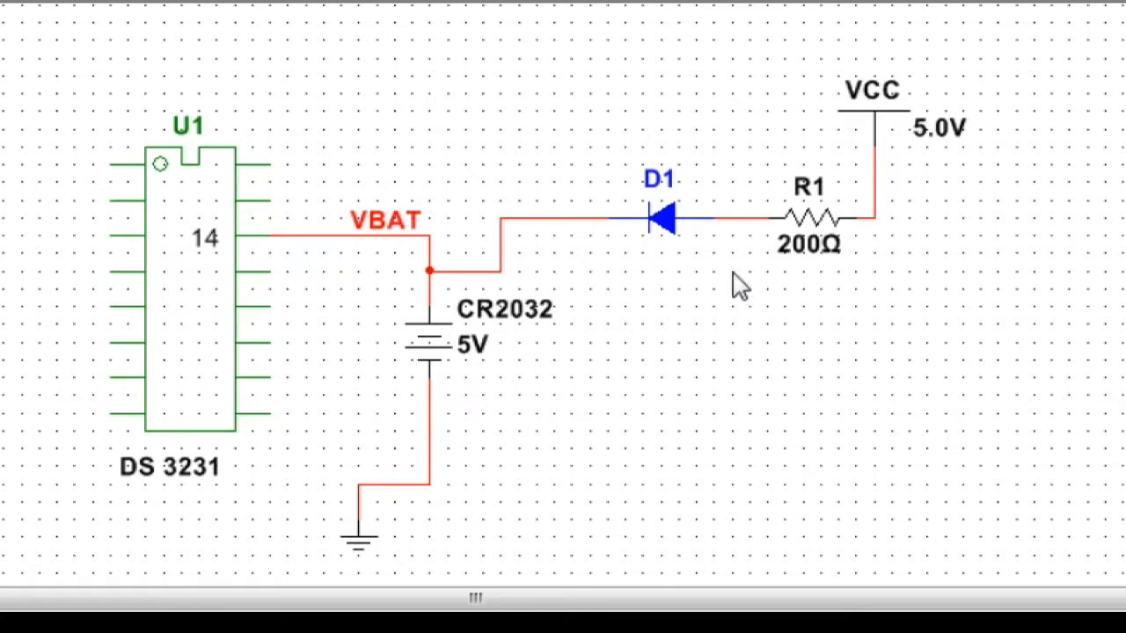
Delete the 200 Ω resistor R1 and its wires, leaving diode D1 disconnected from VCC.
{"action": "left_click", "coordinate": [658, 218]}
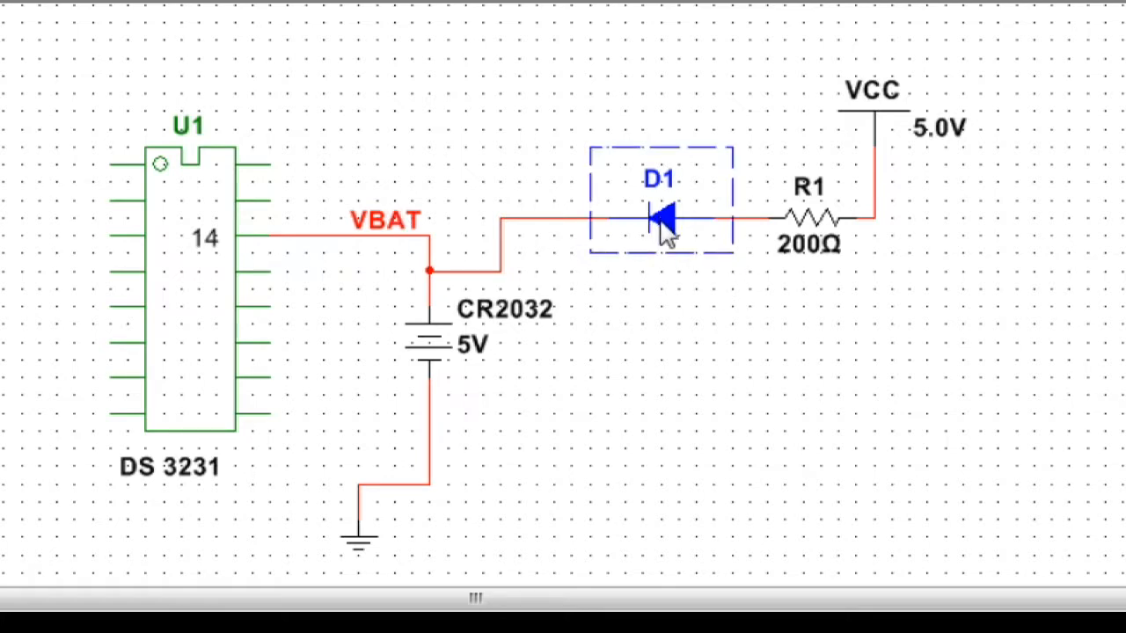
{"action": "key", "text": "Delete"}
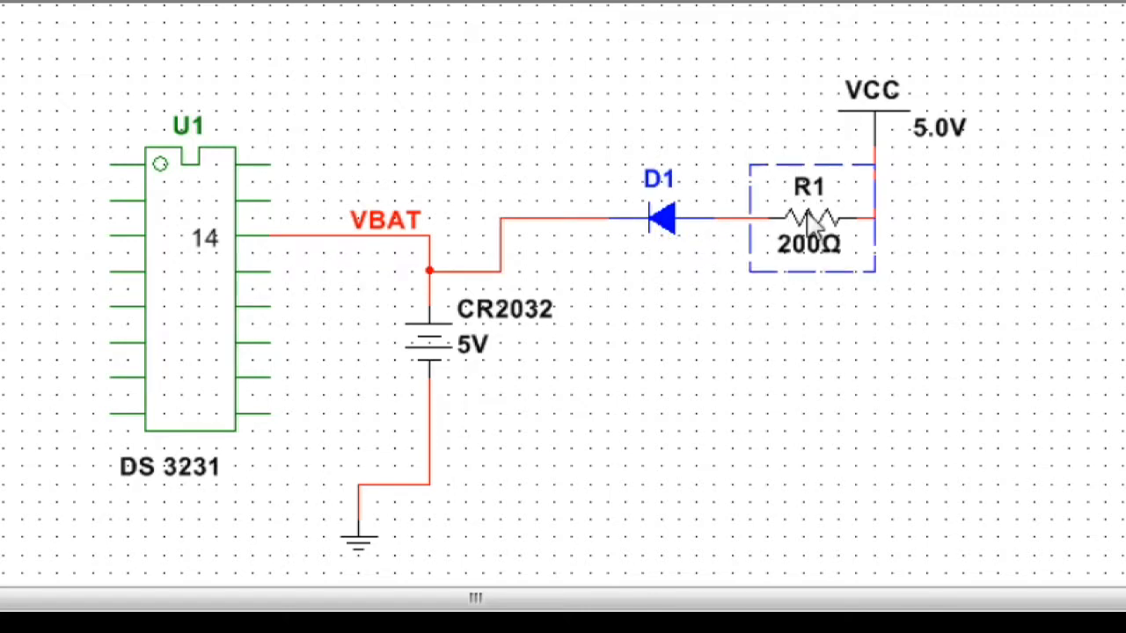
{"action": "left_click", "coordinate": [809, 219]}
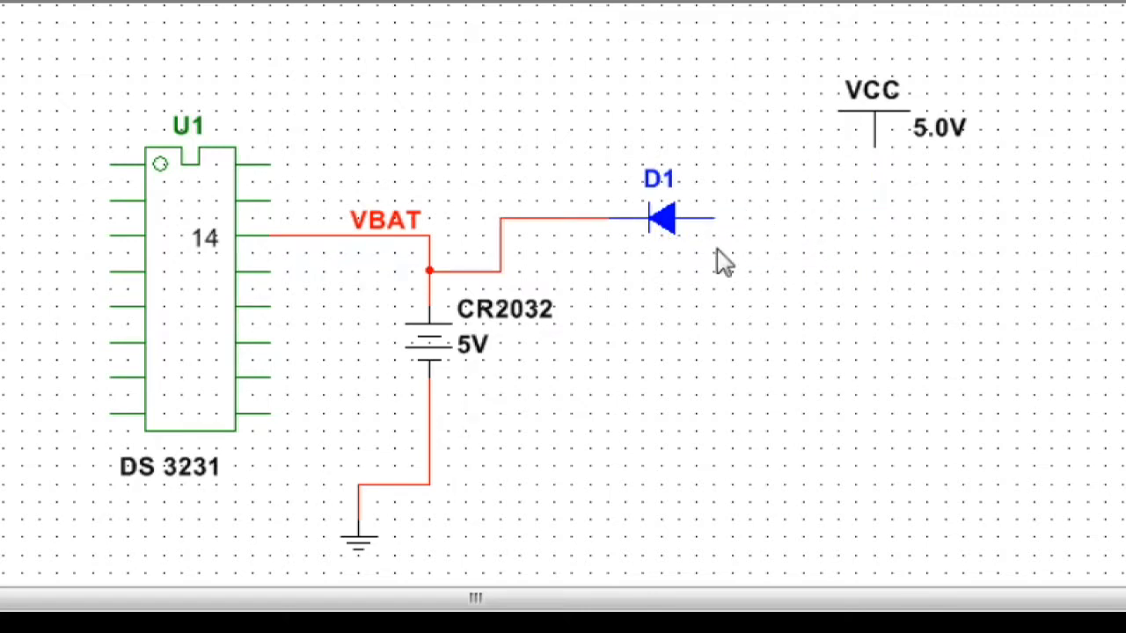
{"action": "mouse_move", "coordinate": [536, 162]}
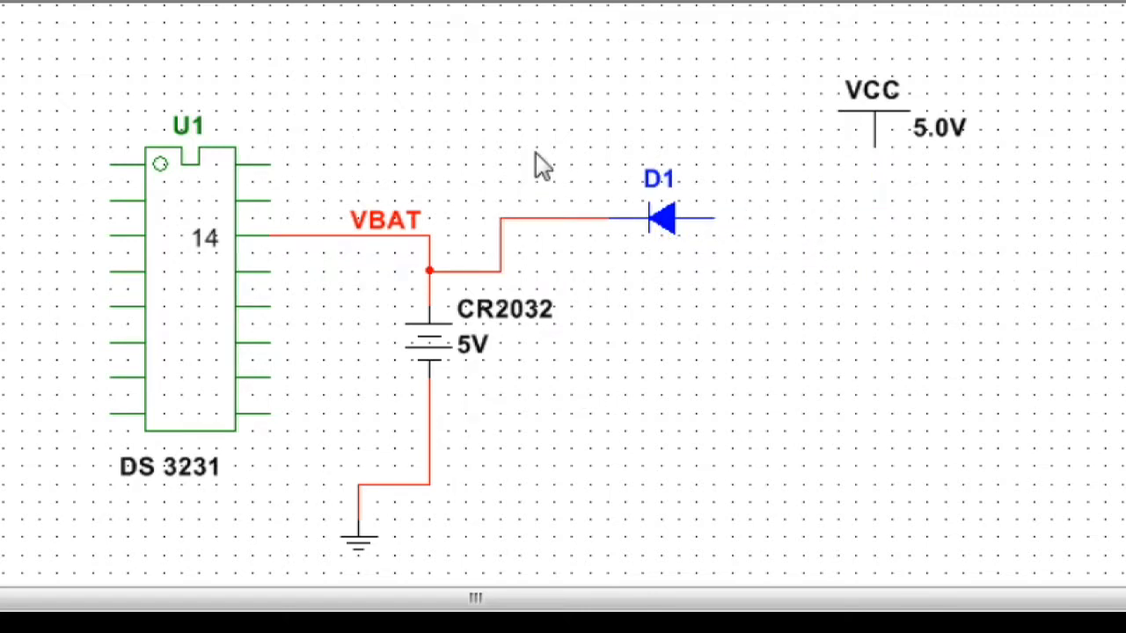